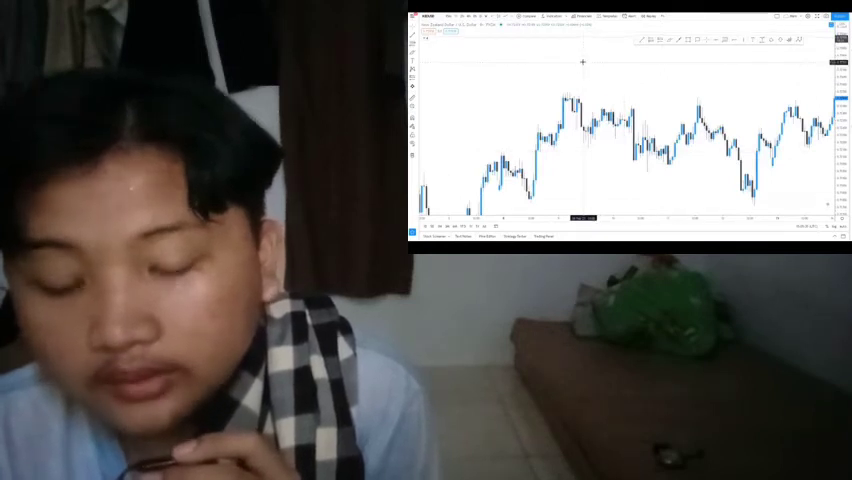
pyautogui.moveTo(587, 96)
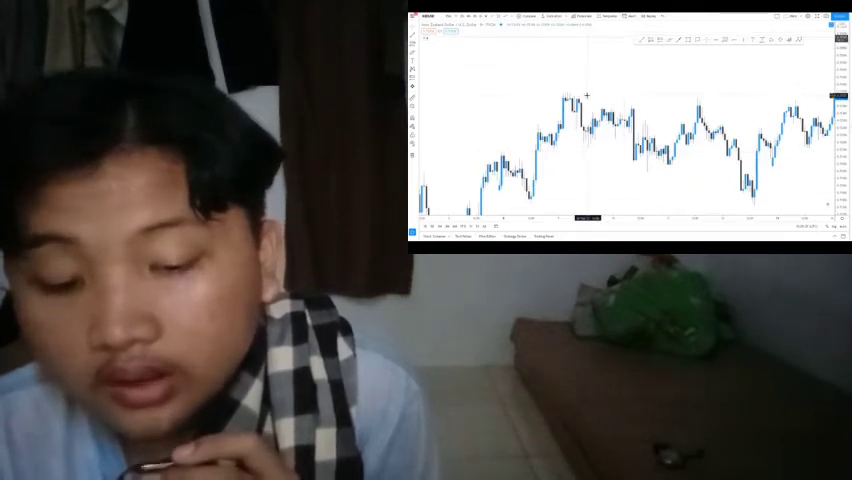